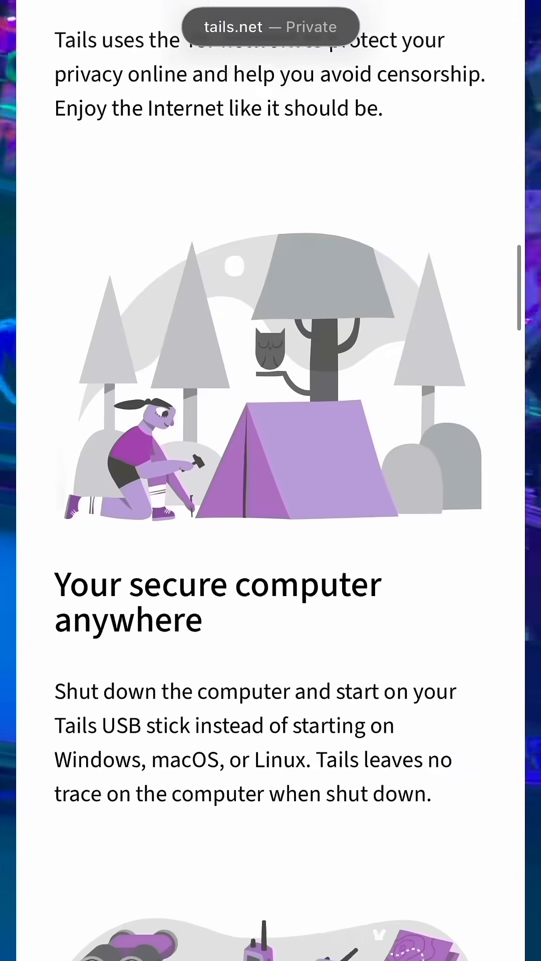
# - Scroll the tails.net Download and verify page to the 'Download Tails 7.1 USB image' button
pyautogui.scroll(-3)
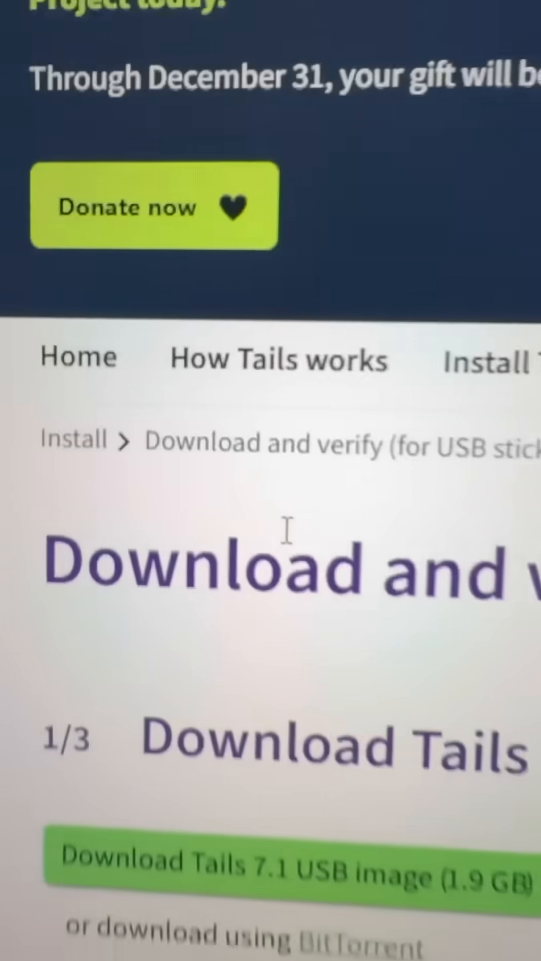
pyautogui.scroll(-3)
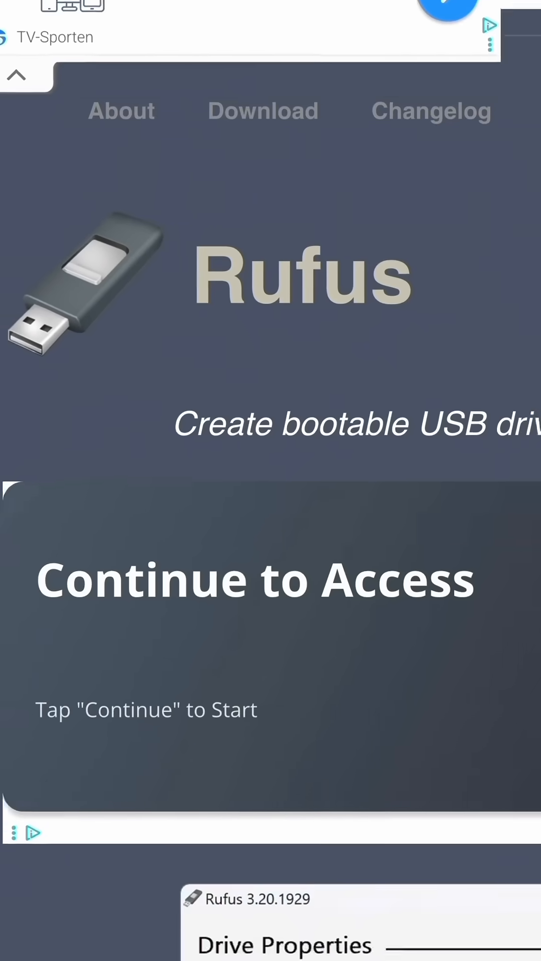
# - Scroll down the Rufus website toward the download and drive properties screenshot
pyautogui.scroll(-3)
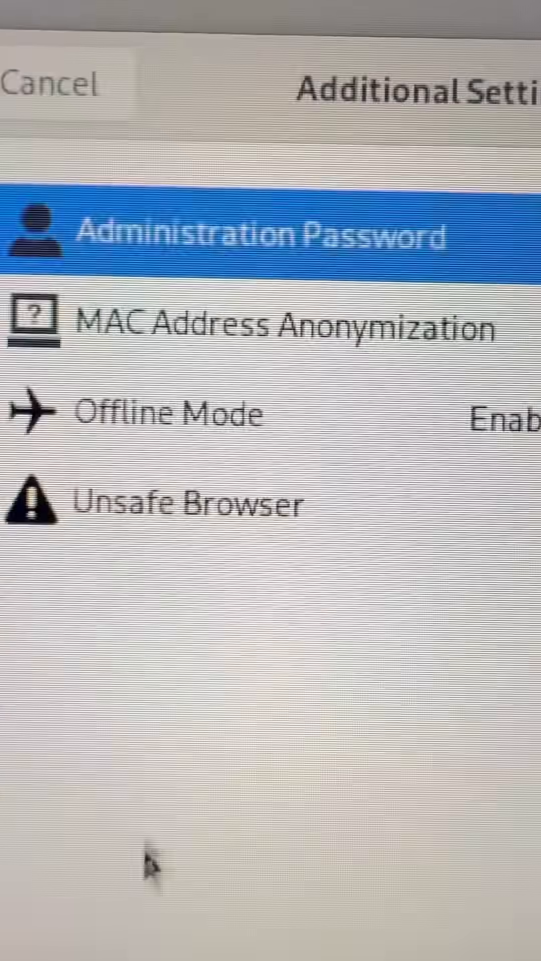
# - Enter an administration password in the Welcome Screen's Additional Settings
pyautogui.click(264, 239)
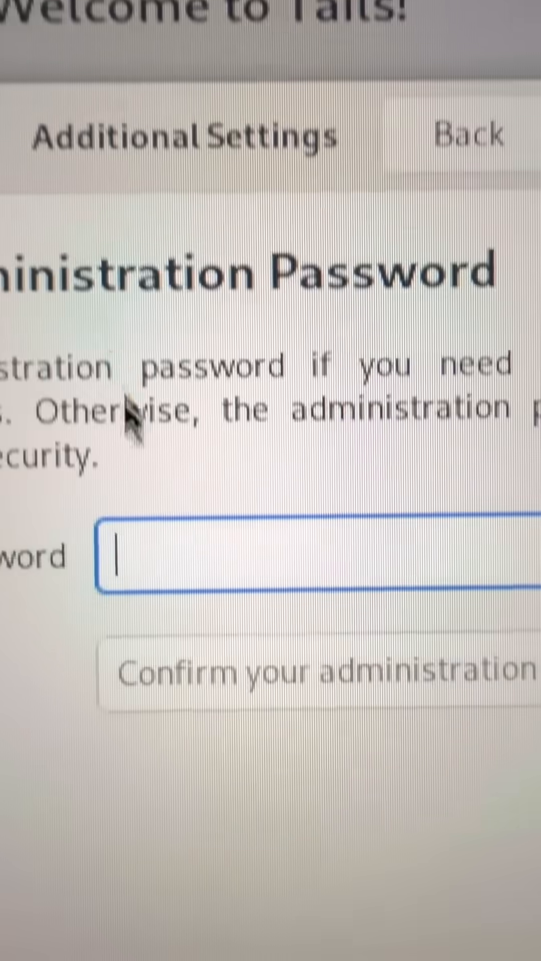
pyautogui.write('•')
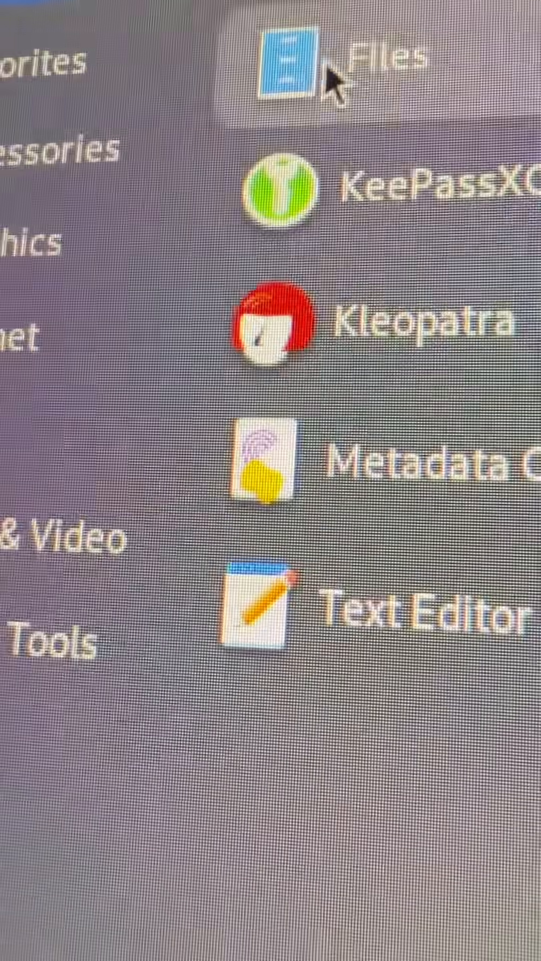
# - Launch Files and authenticate with the admin password to mount the KINGSTON drive
pyautogui.click(288, 65)
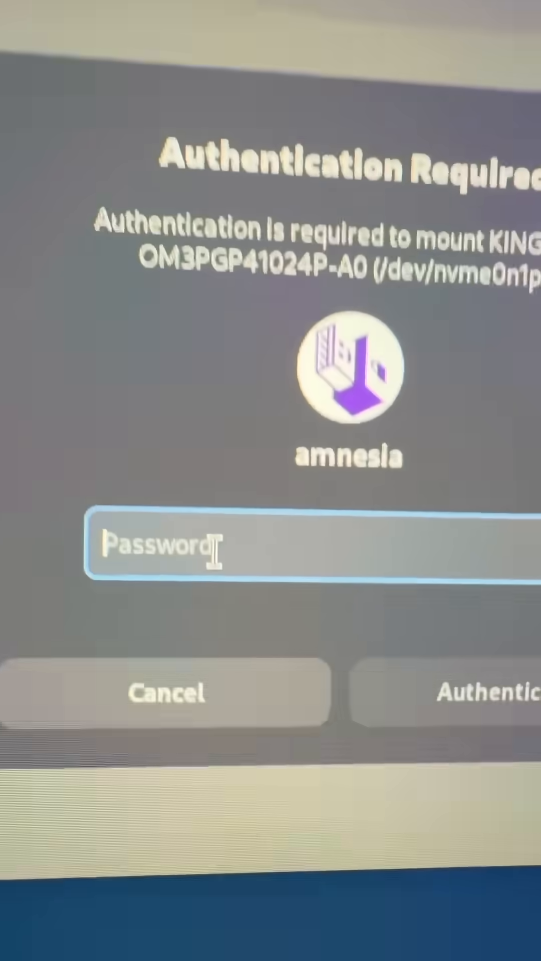
pyautogui.write('•')
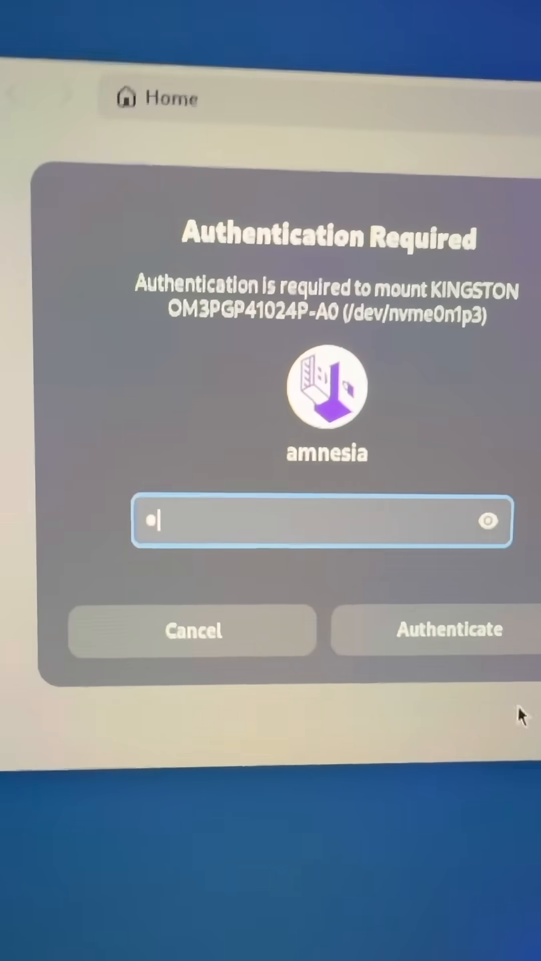
pyautogui.click(449, 630)
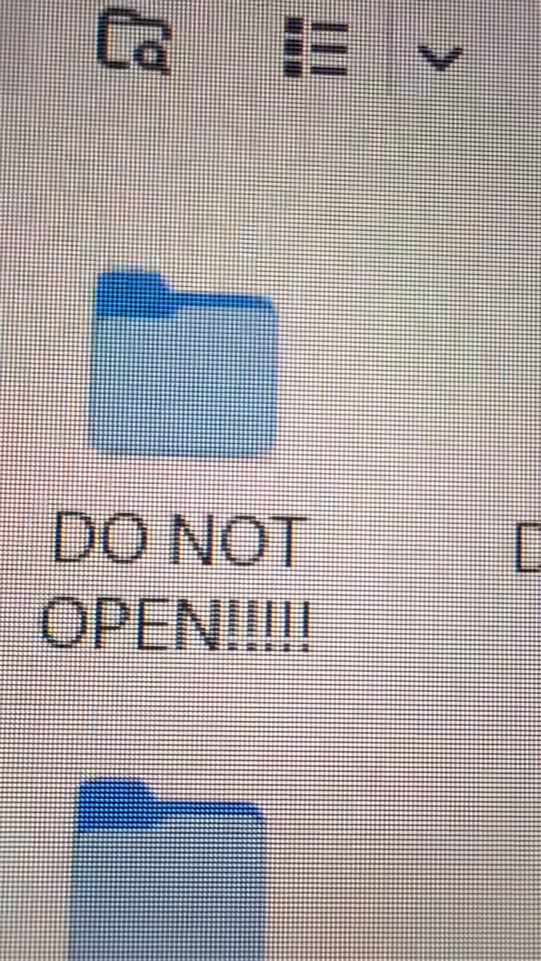
# - Open the 'DO NOT OPEN!!!!!' folder and its 'Dont Look AT THIS!!!.png' image
pyautogui.doubleClick(184, 368)
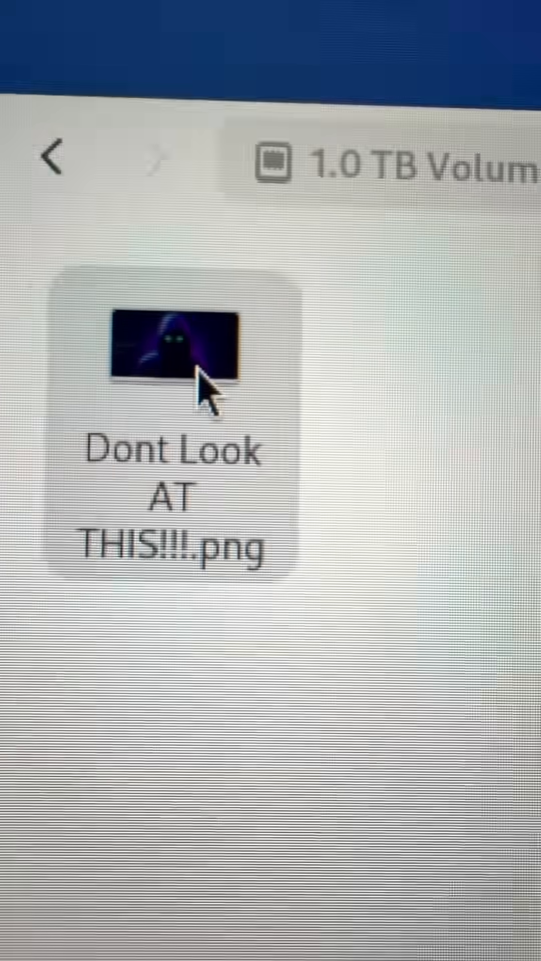
pyautogui.doubleClick(171, 353)
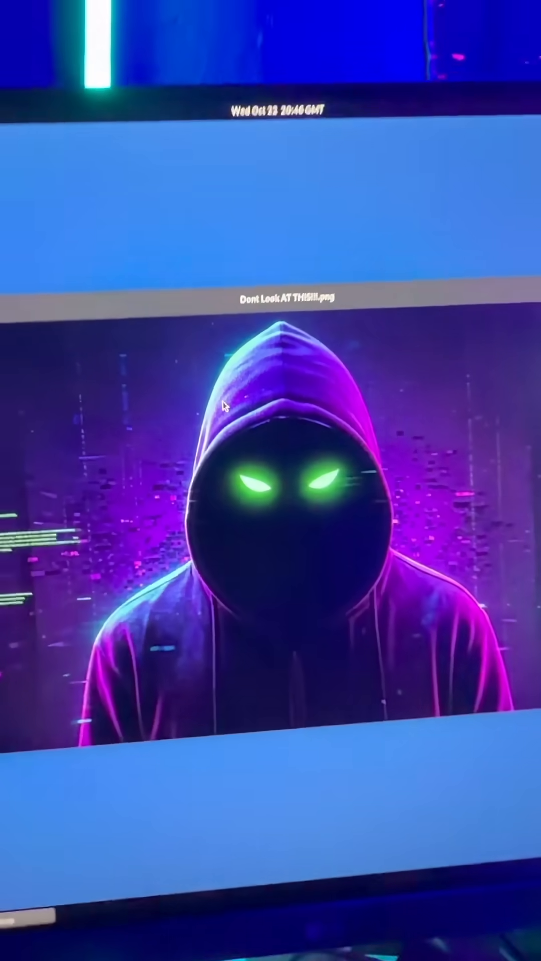